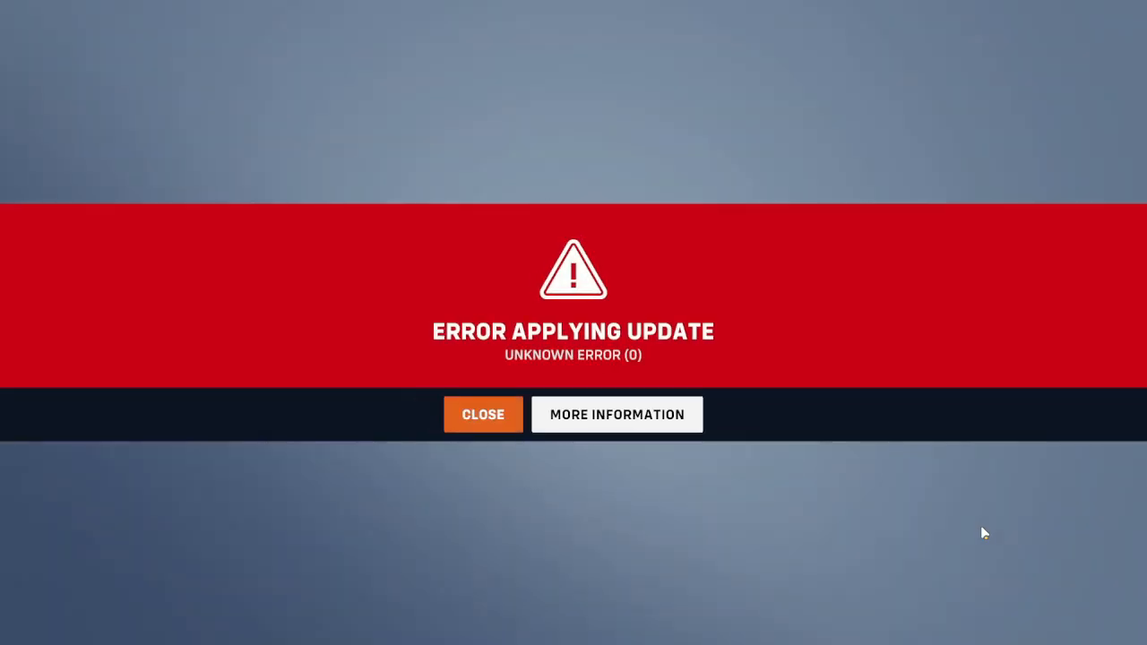
{"action": "mouse_move", "coordinate": [735, 587]}
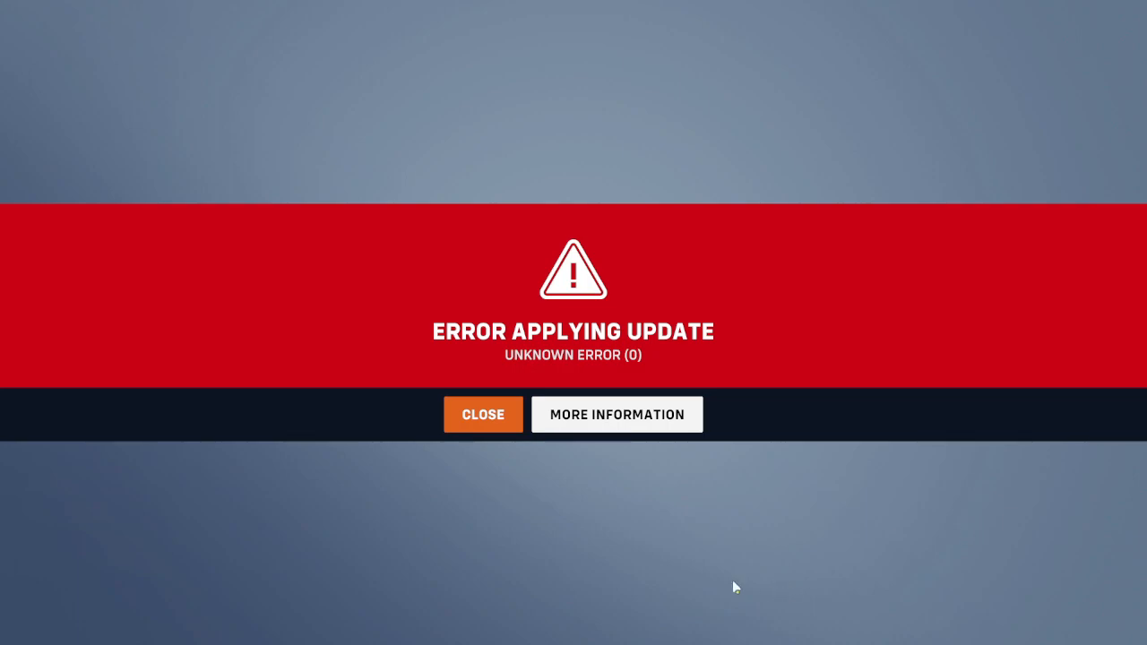
Dismiss the 'Error applying update' message to return to the login screen
{"action": "left_click", "coordinate": [483, 414]}
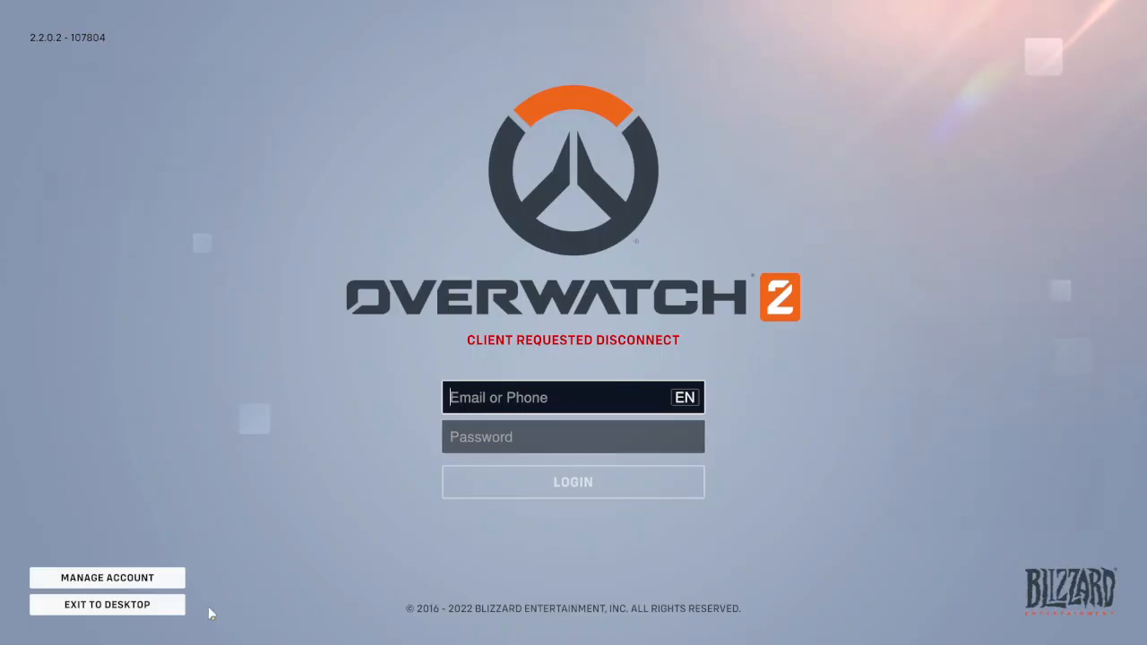